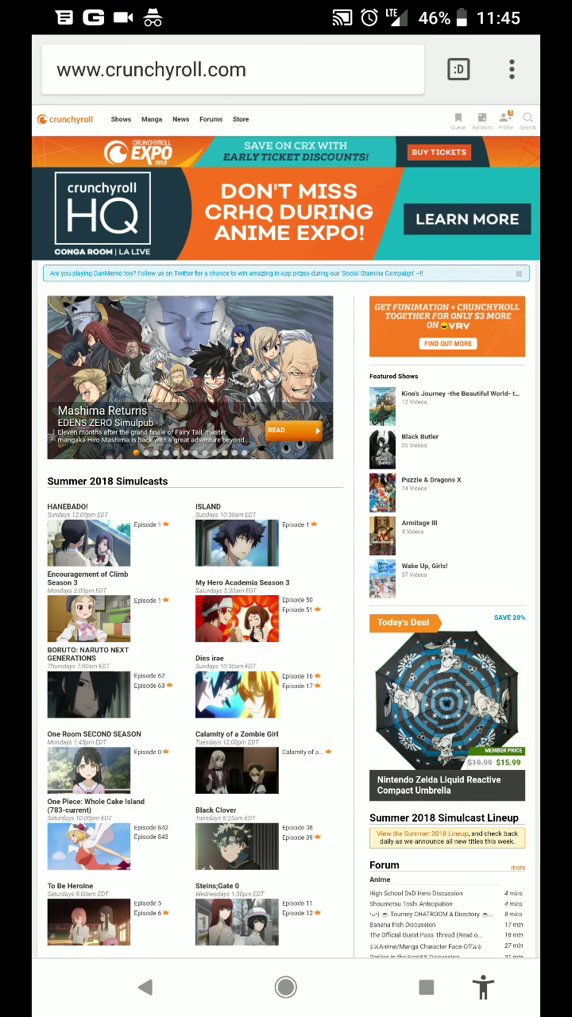
Reach the account Settings page via the profile icon's dropdown
click(511, 69)
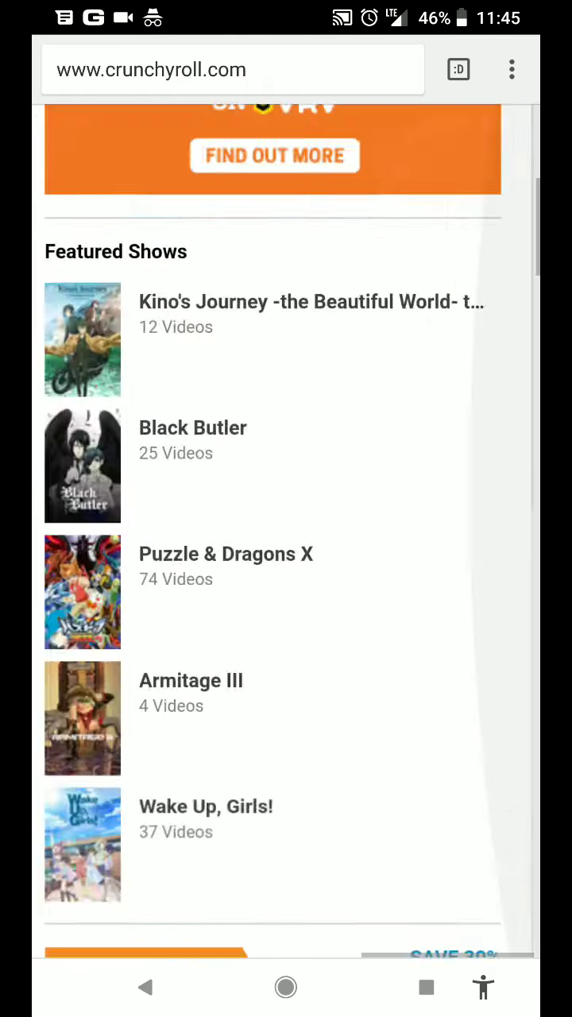
click(381, 171)
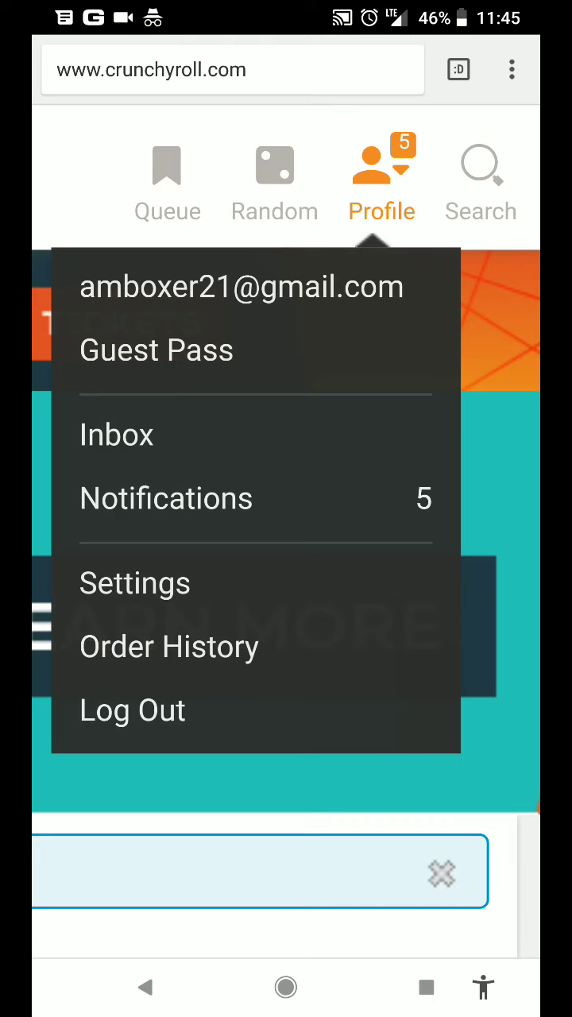
click(135, 583)
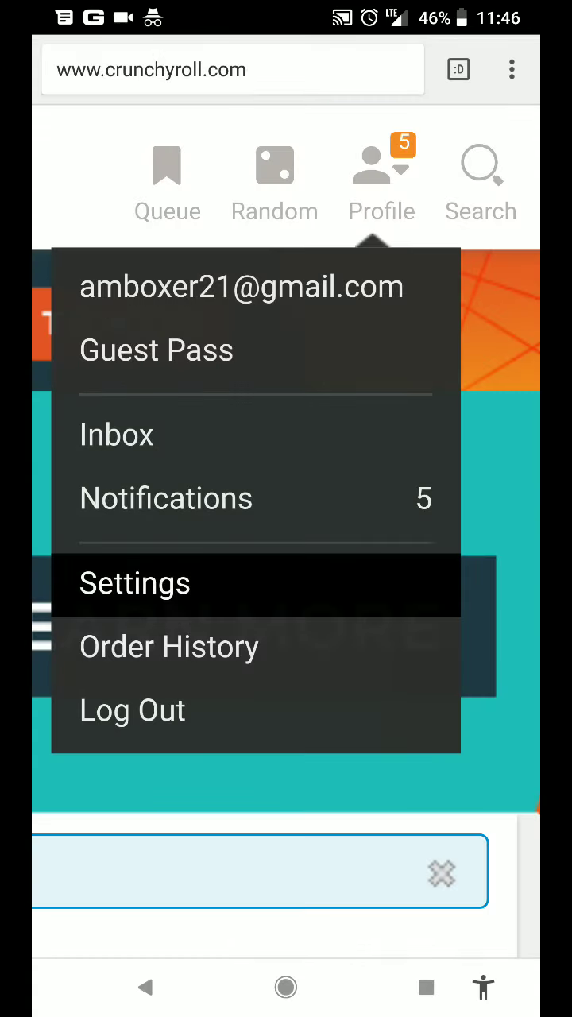
click(134, 582)
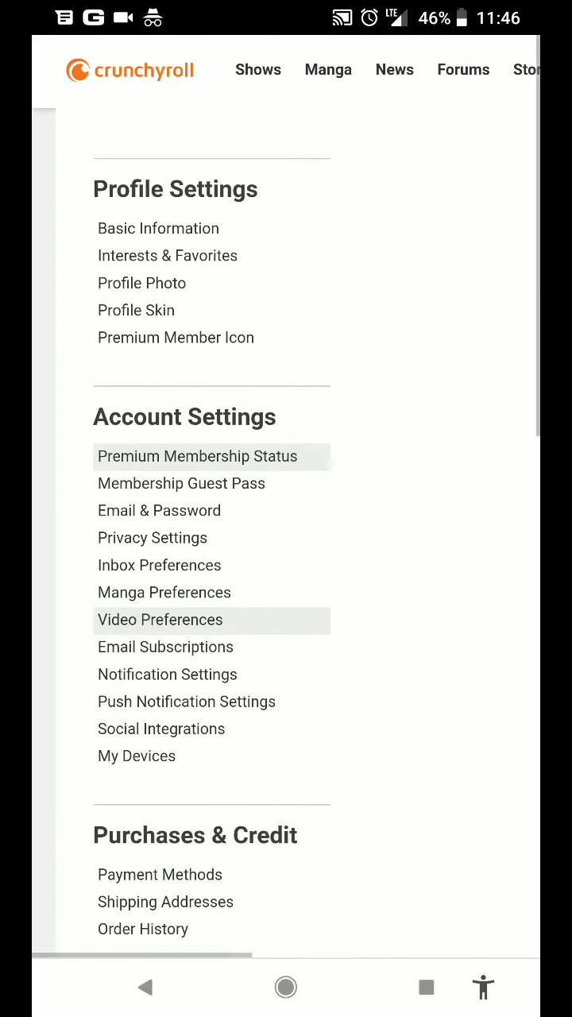
Reach Video Preferences, where the Mature Content Filter shows Show Mature Content
scroll(up, 3)
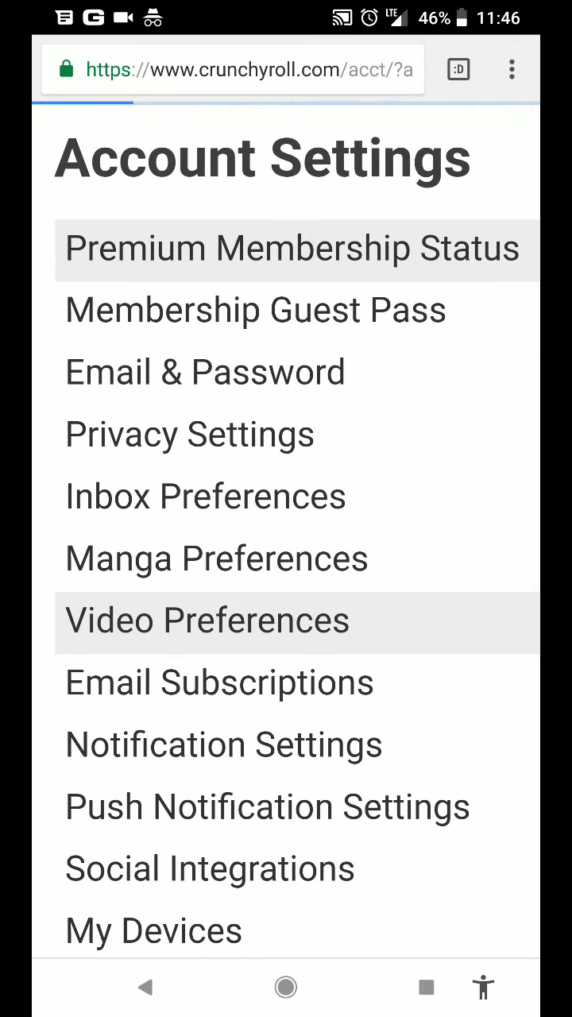
click(206, 619)
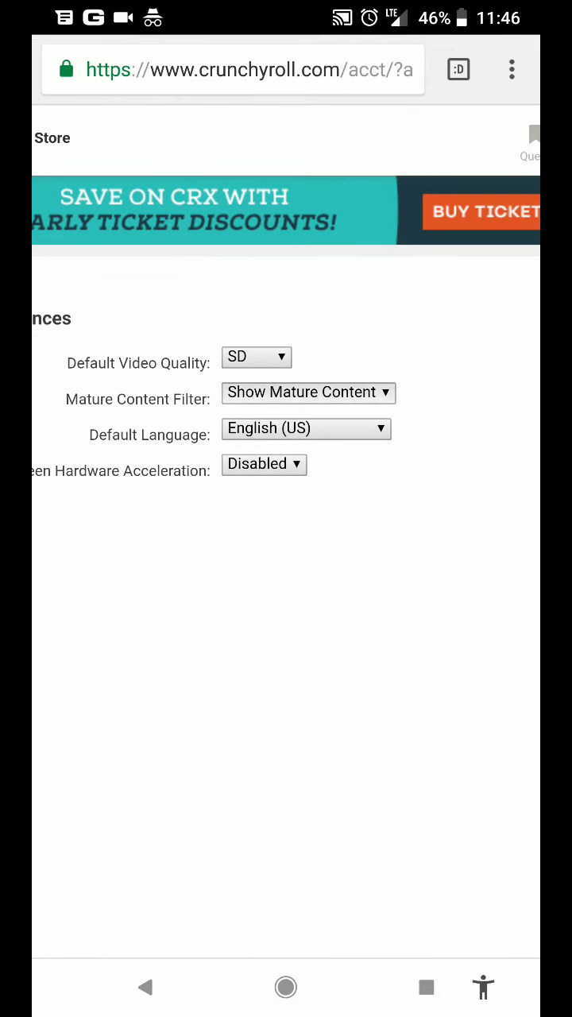
Return to the Android home screen and bring up the app drawer listing Crunchyroll
click(308, 393)
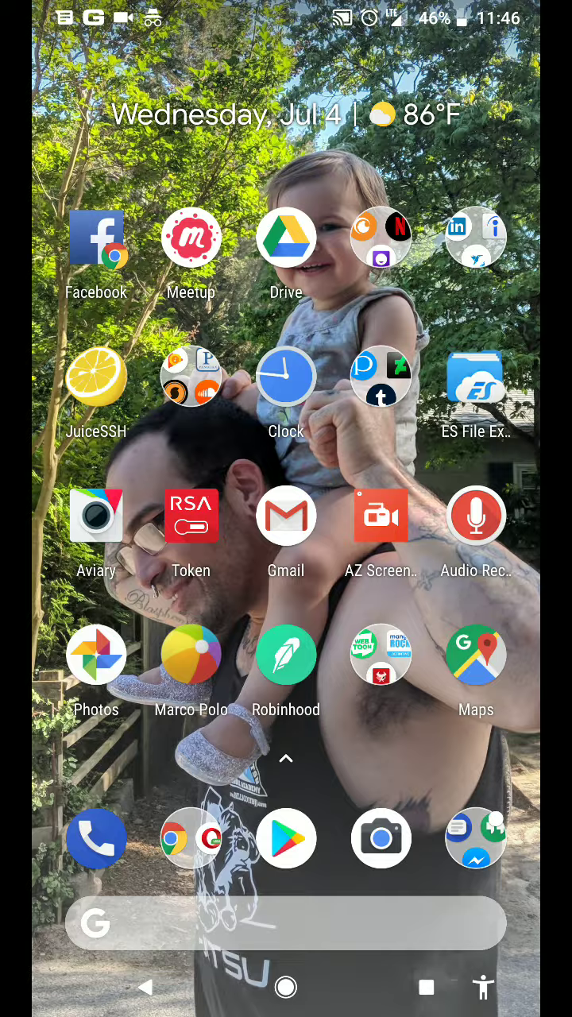
click(286, 759)
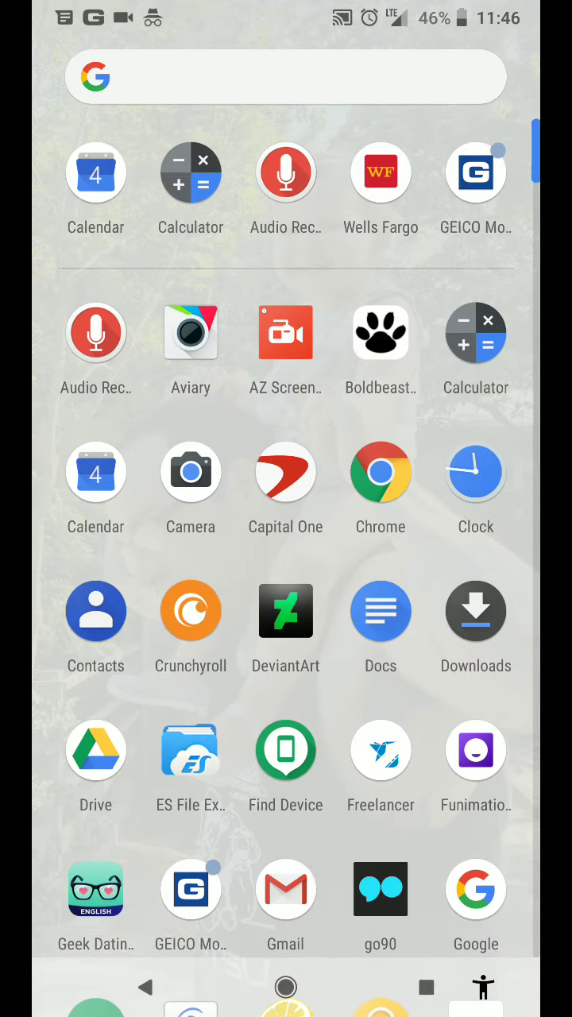